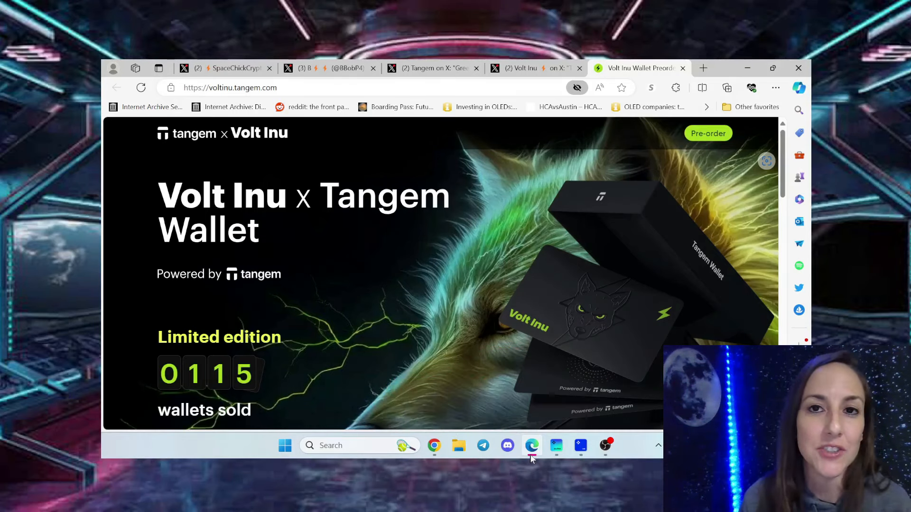
Browse the preorder landing page showing 115 wallets sold, then view Volt Inu's X announcement
scroll(down, 3)
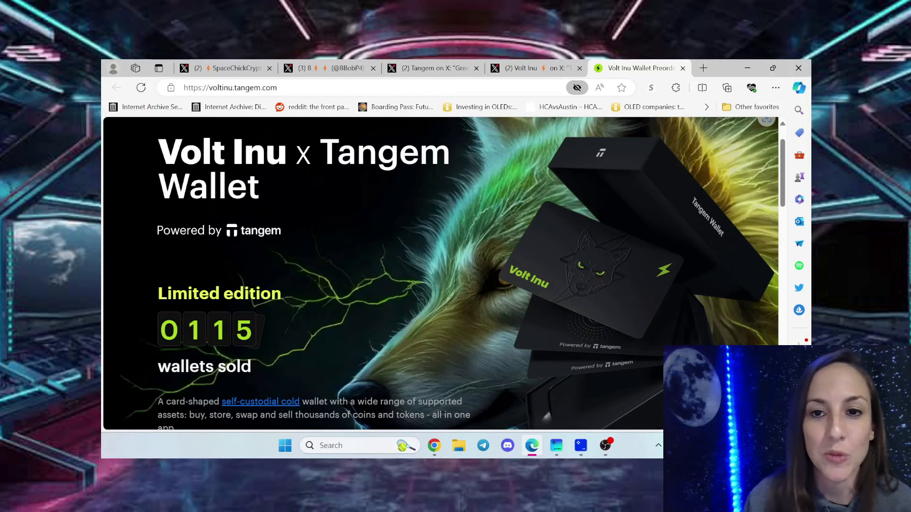
scroll(down, 3)
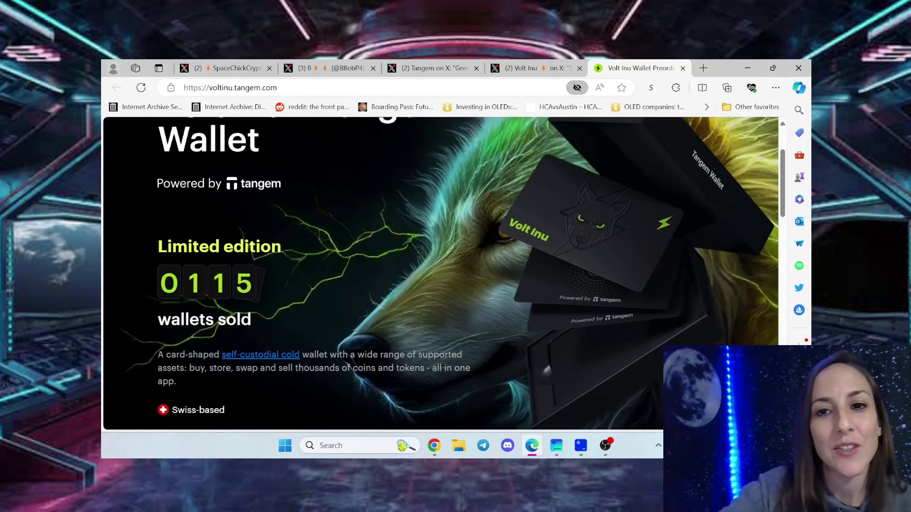
scroll(down, 3)
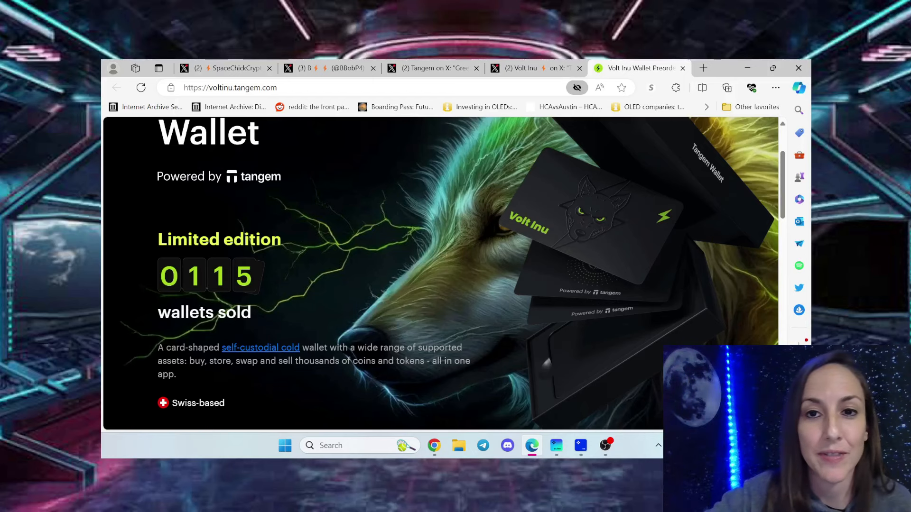
scroll(down, 3)
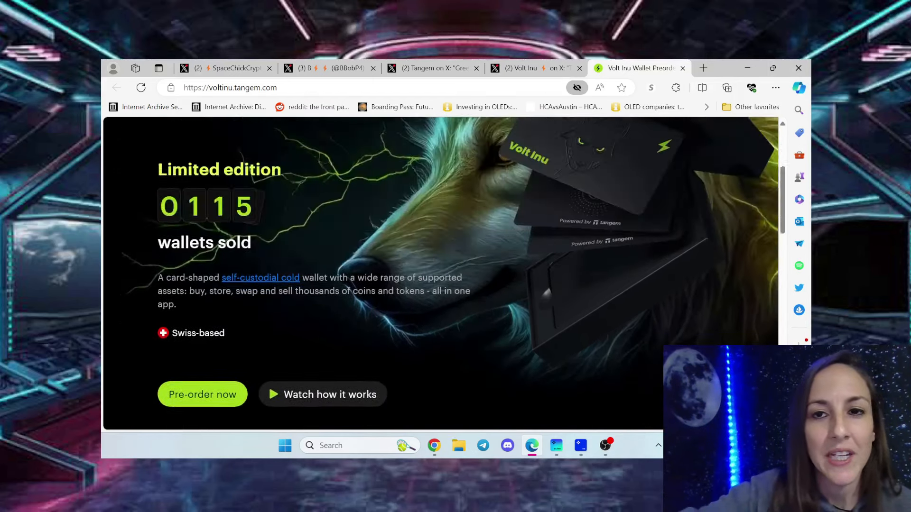
scroll(down, 3)
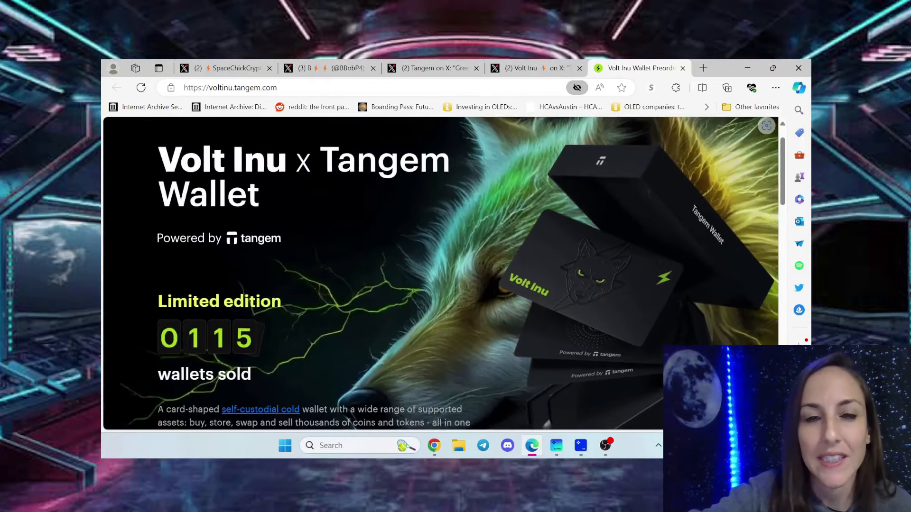
click(520, 68)
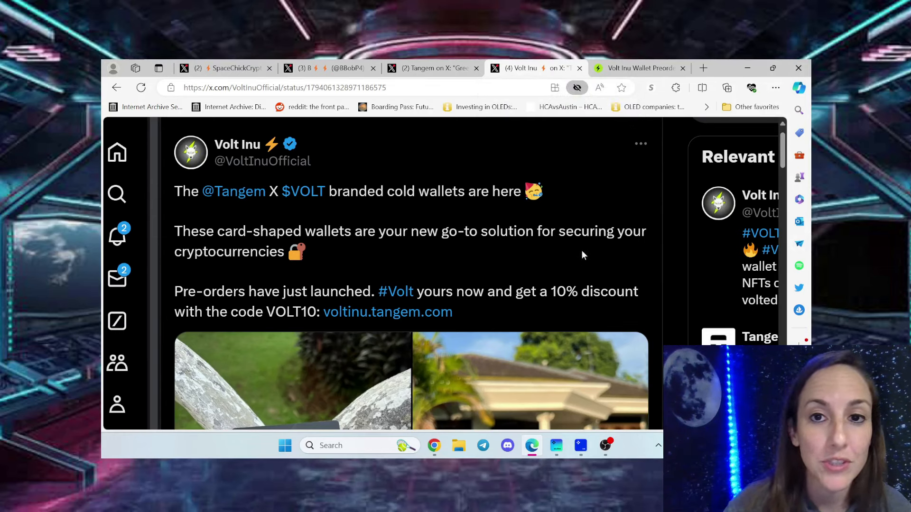
mouse_move(248, 279)
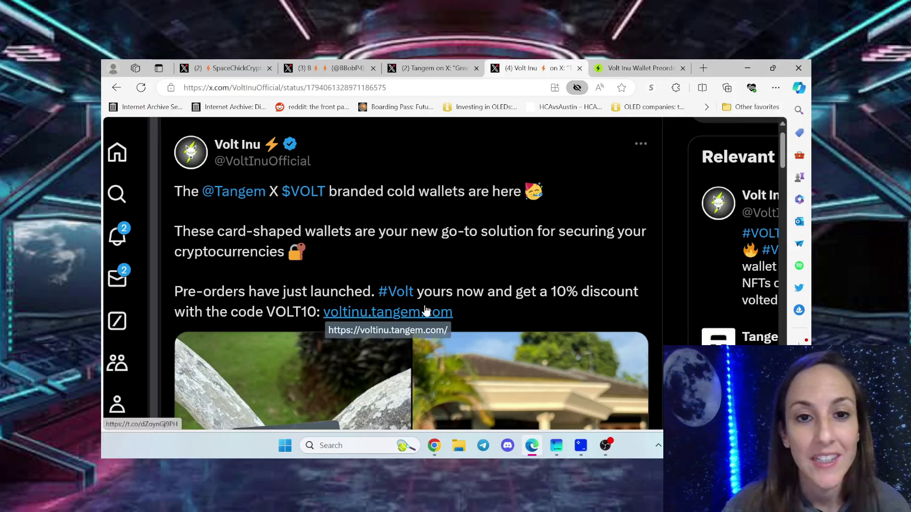
mouse_move(575, 308)
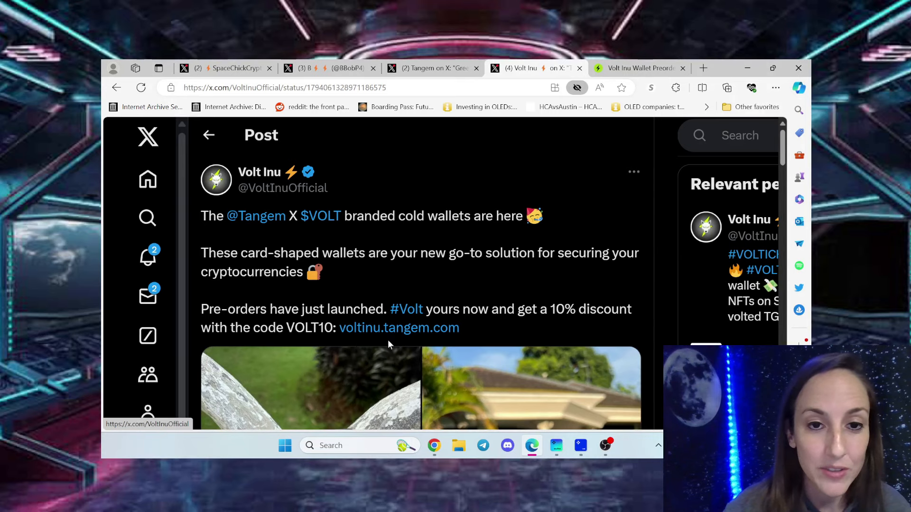
mouse_move(453, 343)
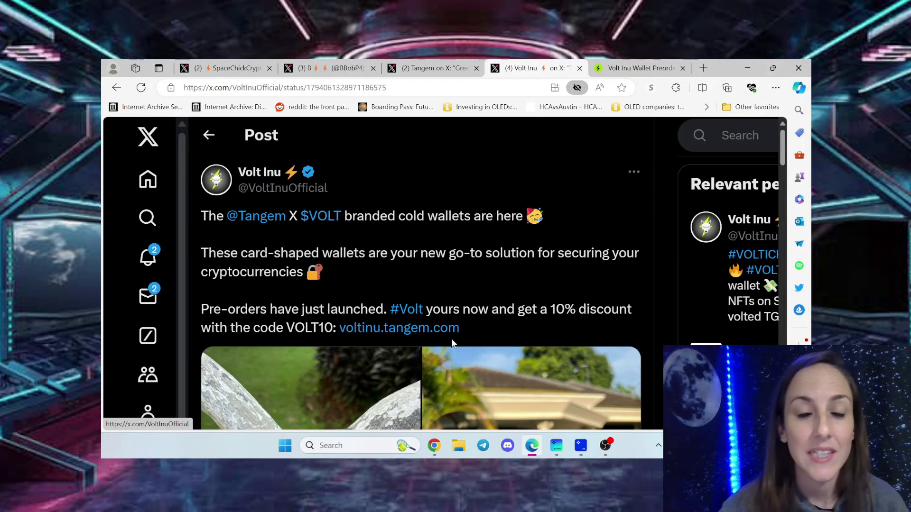
scroll(down, 3)
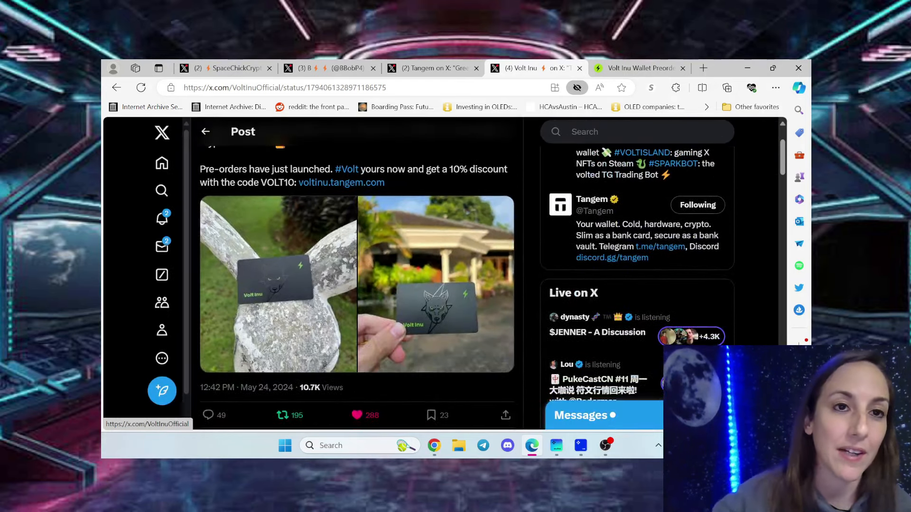
click(325, 68)
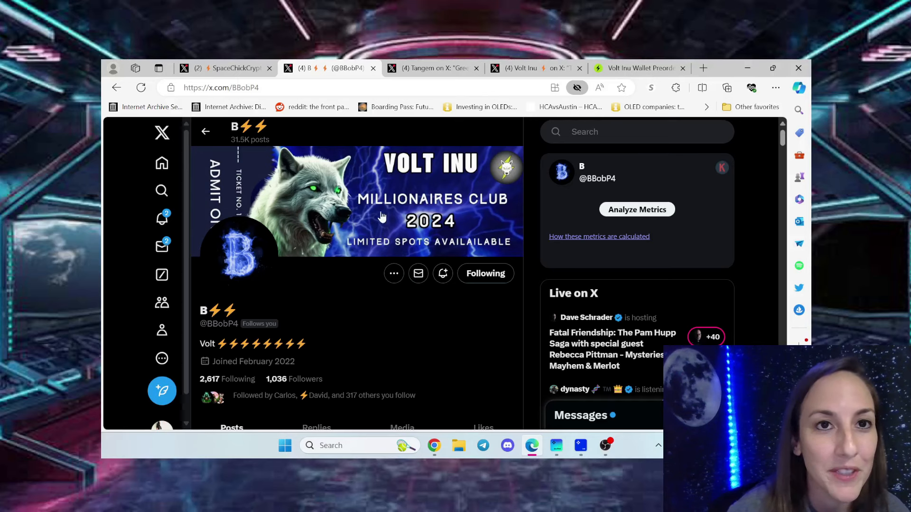
Read through Tangem's X post welcoming the Volt Inu community
click(432, 68)
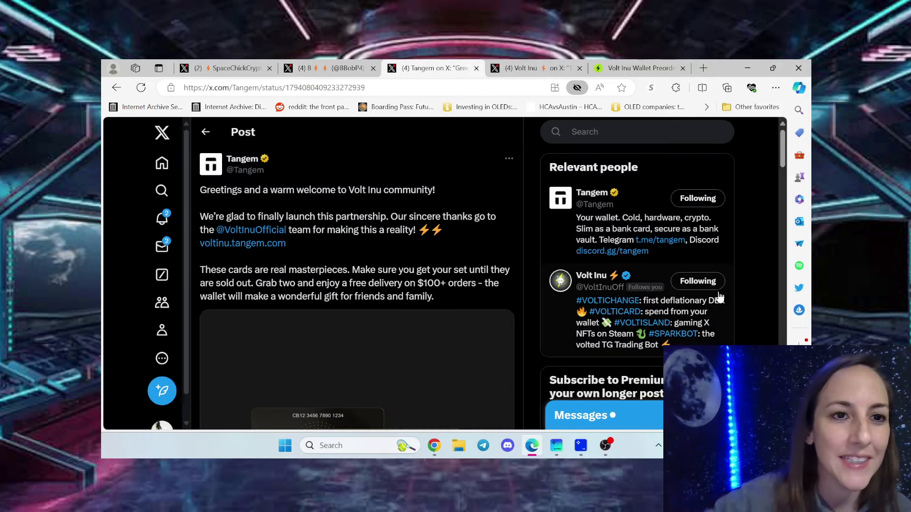
scroll(down, 3)
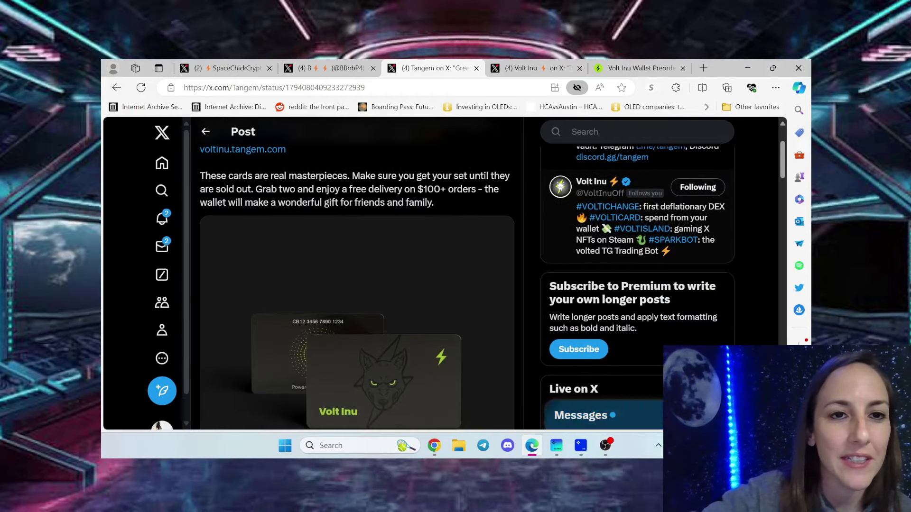
scroll(down, 3)
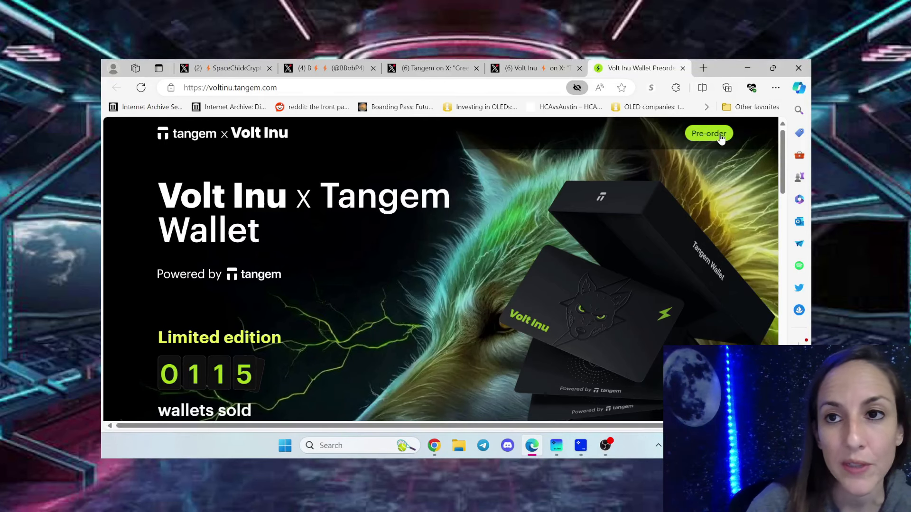
Preorder one wallet set with card payment and reach checkout totaling $62.91 with VOLT10
click(708, 133)
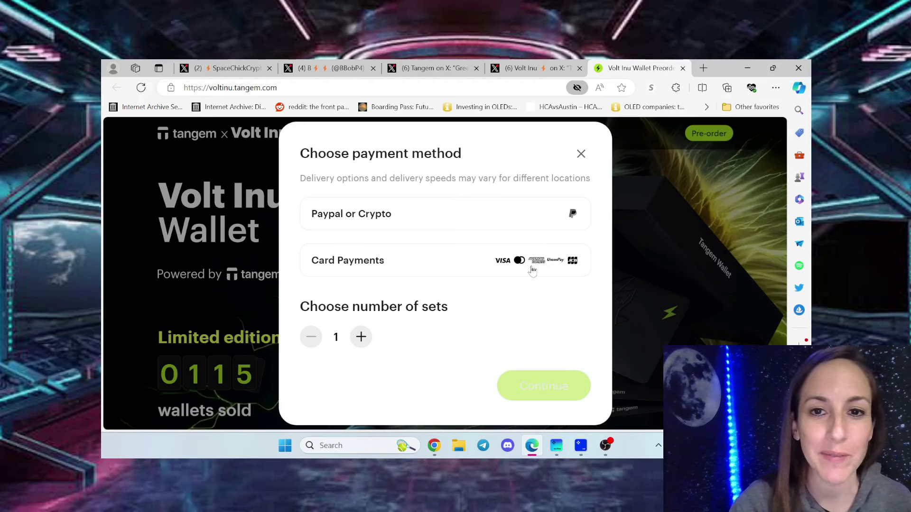
click(445, 260)
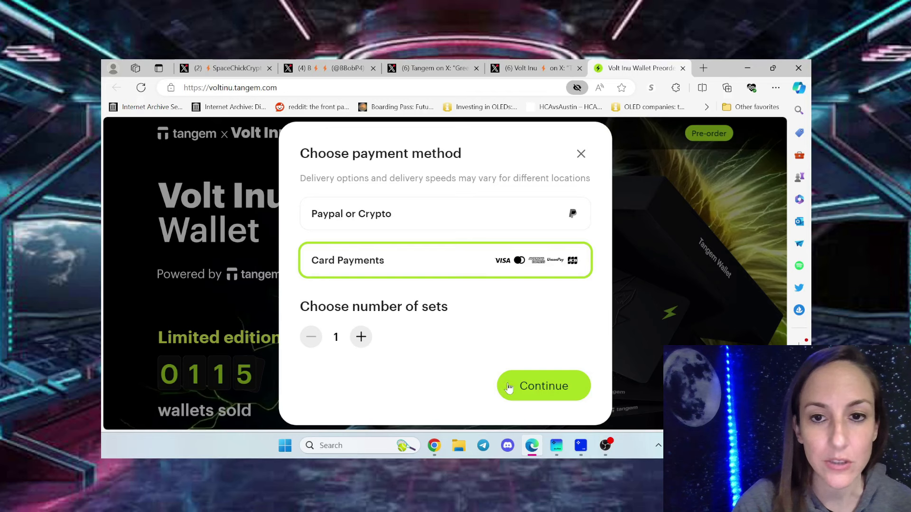
click(542, 385)
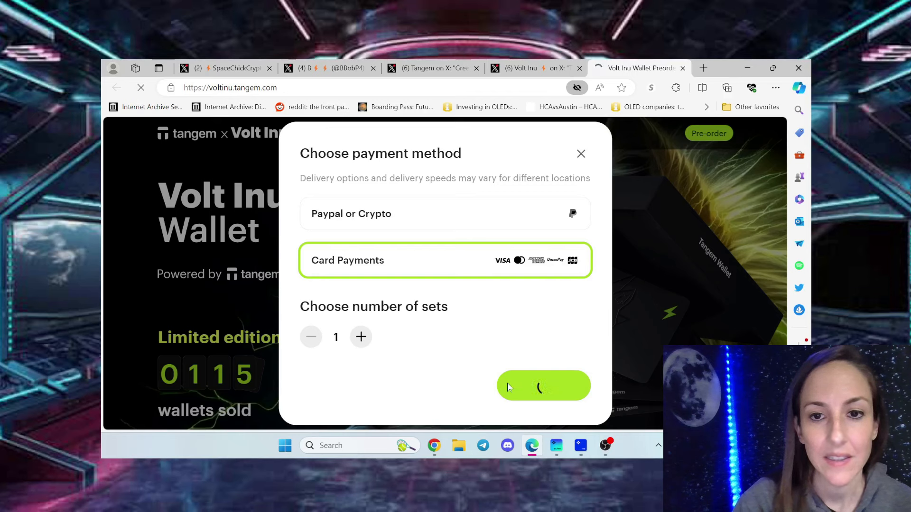
click(543, 385)
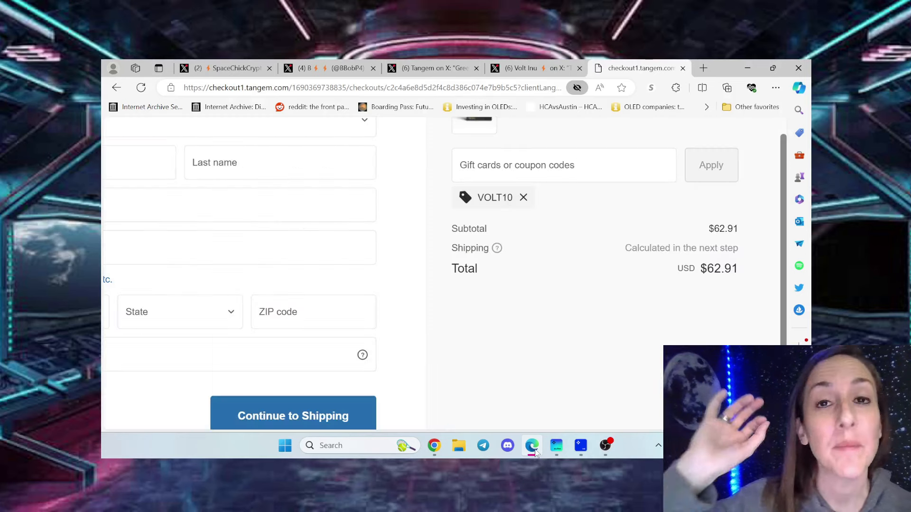